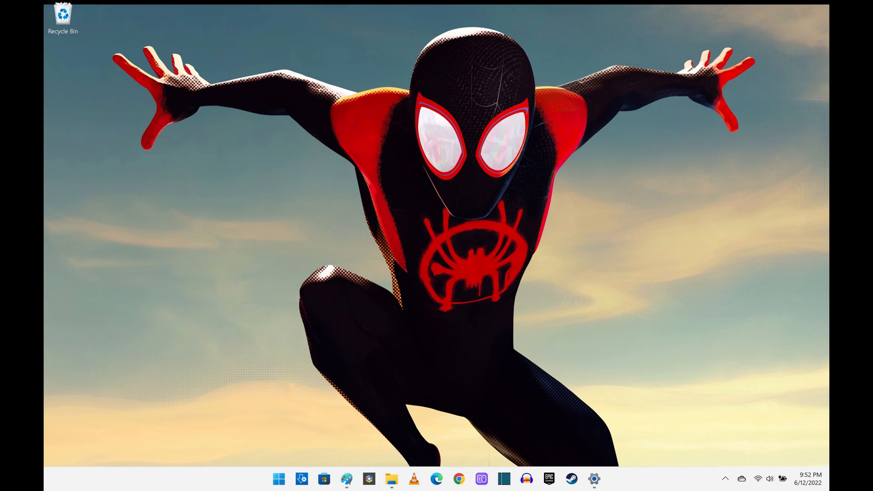
Launch Windows Settings and go to the Accessibility page
left_click(594, 480)
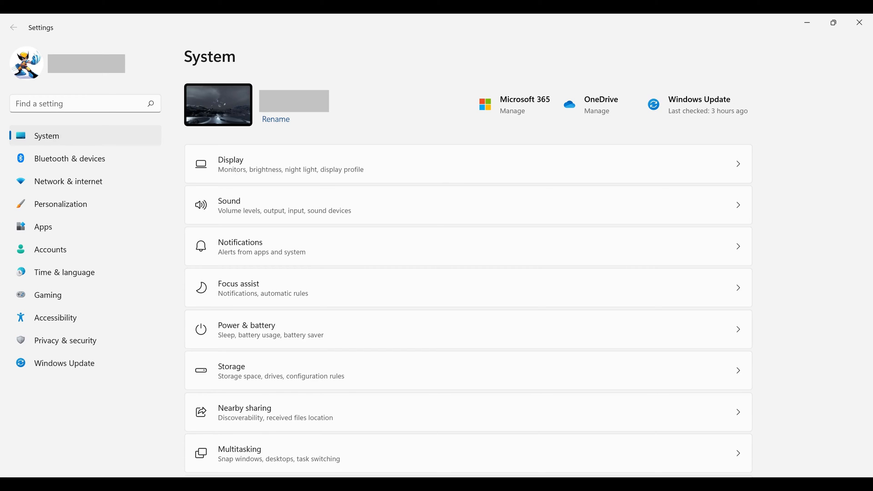
mouse_move(56, 318)
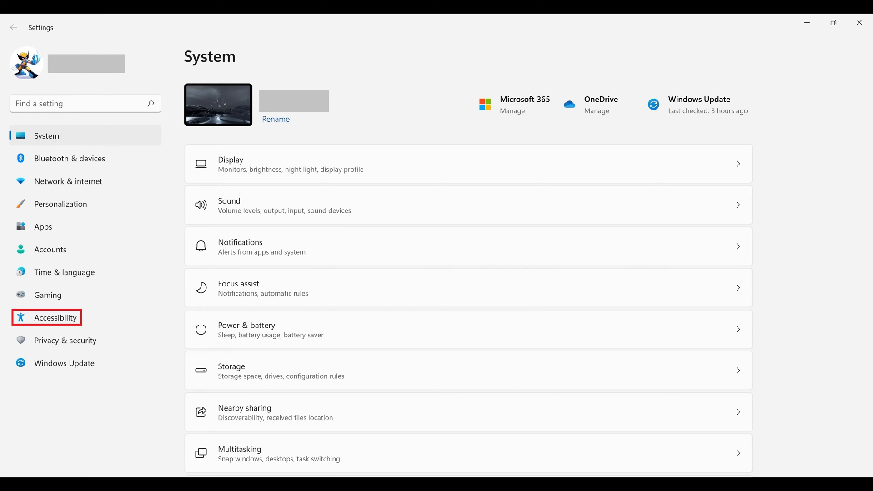
left_click(56, 318)
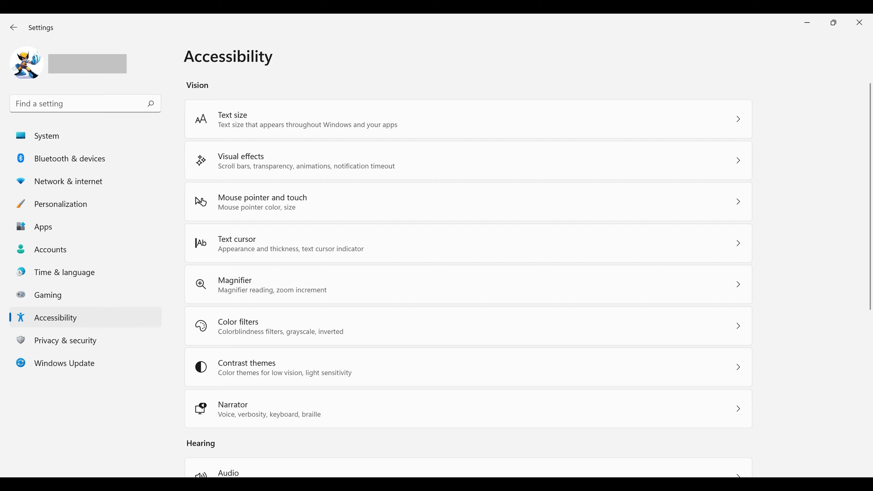
Scroll the Accessibility page down to the Interaction section with Keyboard
scroll("down", 3)
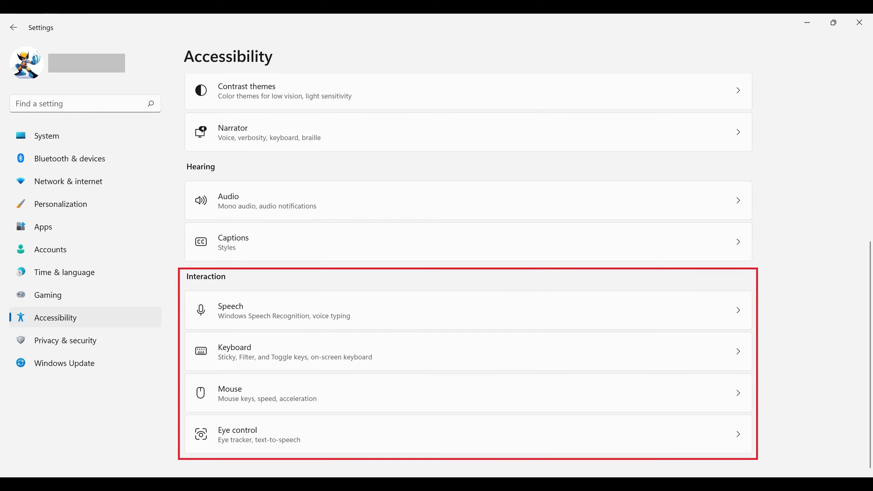